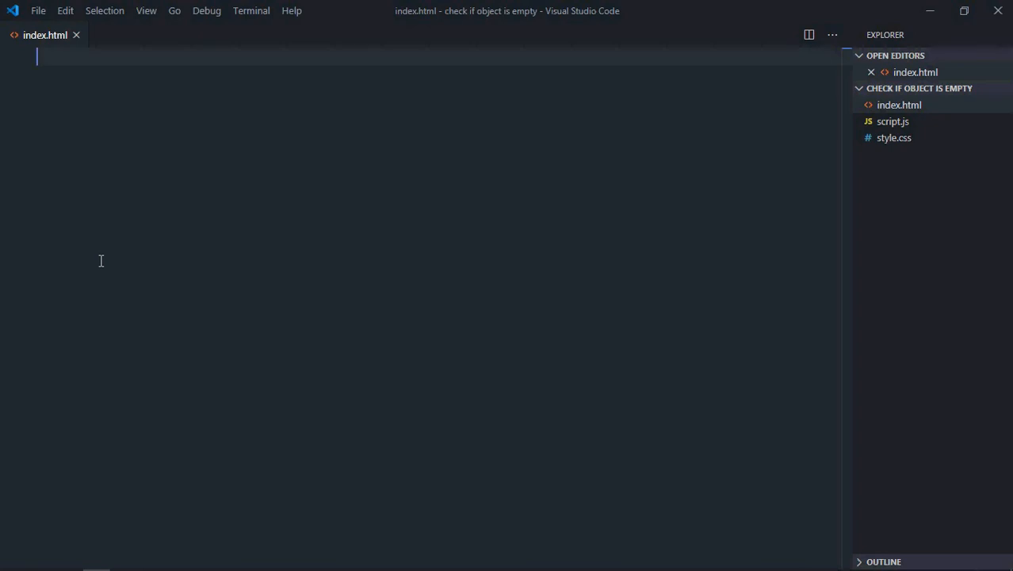
pyautogui.moveTo(512, 433)
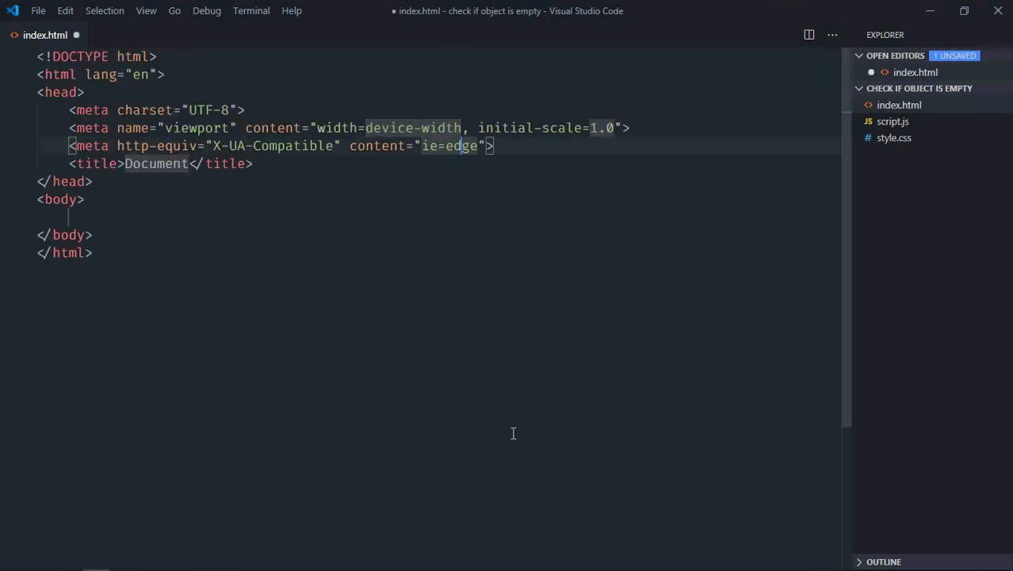
# Step: Link style.css and script.js, add a div with a Check button and Result h1, and save
pyautogui.write('link rel="stylesheet" href="style.css">')
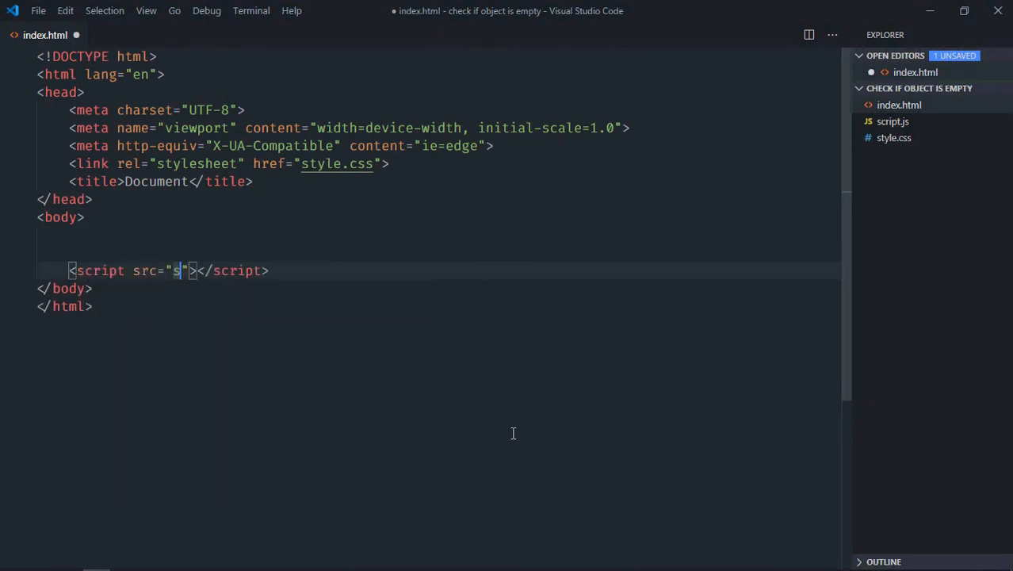
pyautogui.write('cript.js')
pyautogui.click(438, 253)
pyautogui.write('<div></div>')
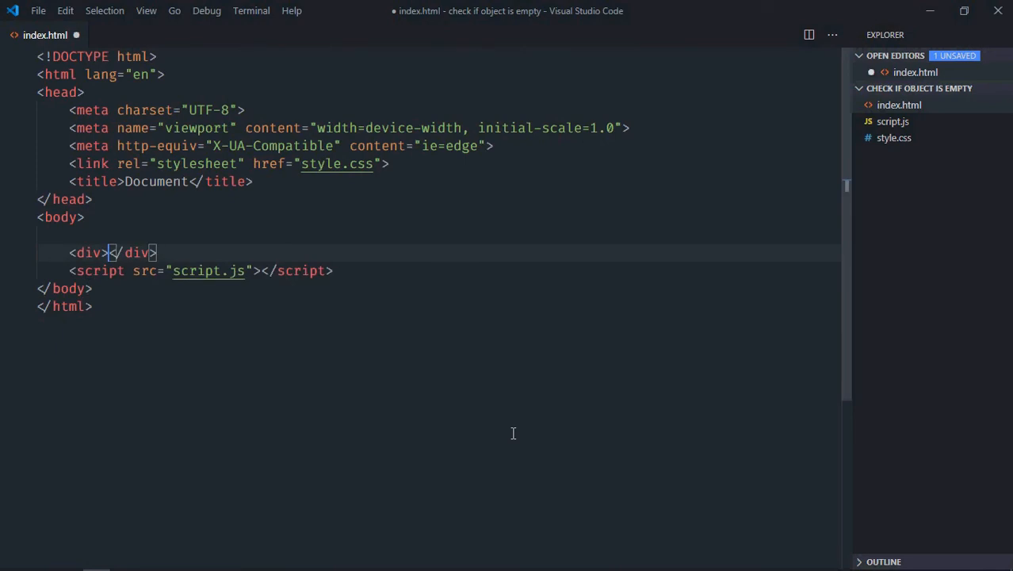
pyautogui.press('Enter')
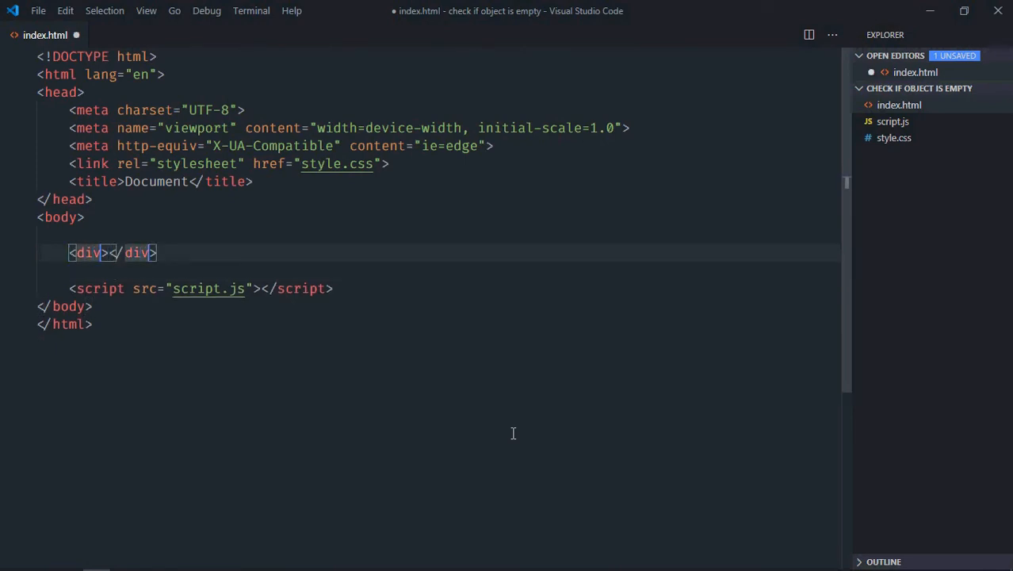
pyautogui.write('button>Check</button>')
pyautogui.write('<h1></h1>')
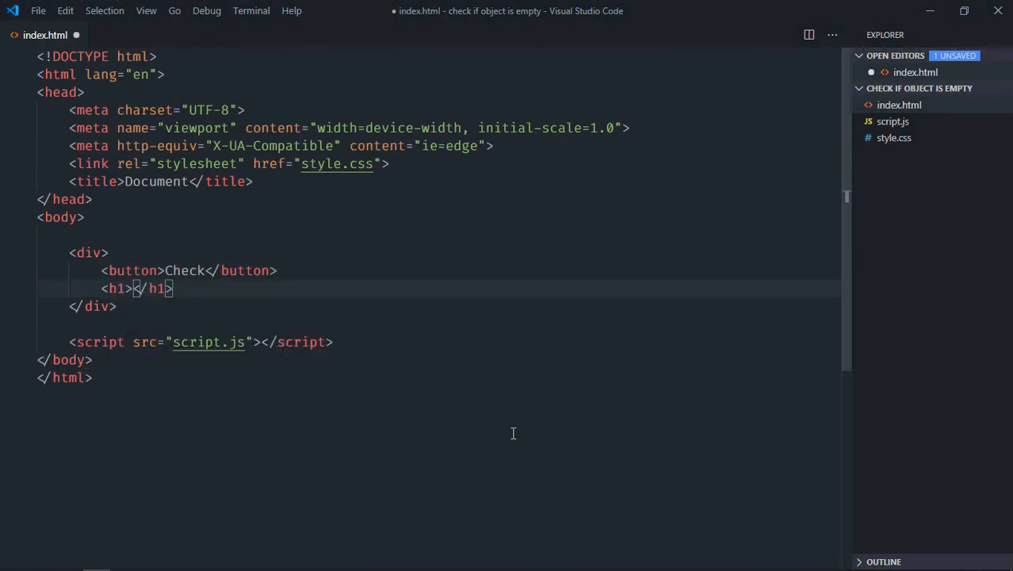
pyautogui.write('Result')
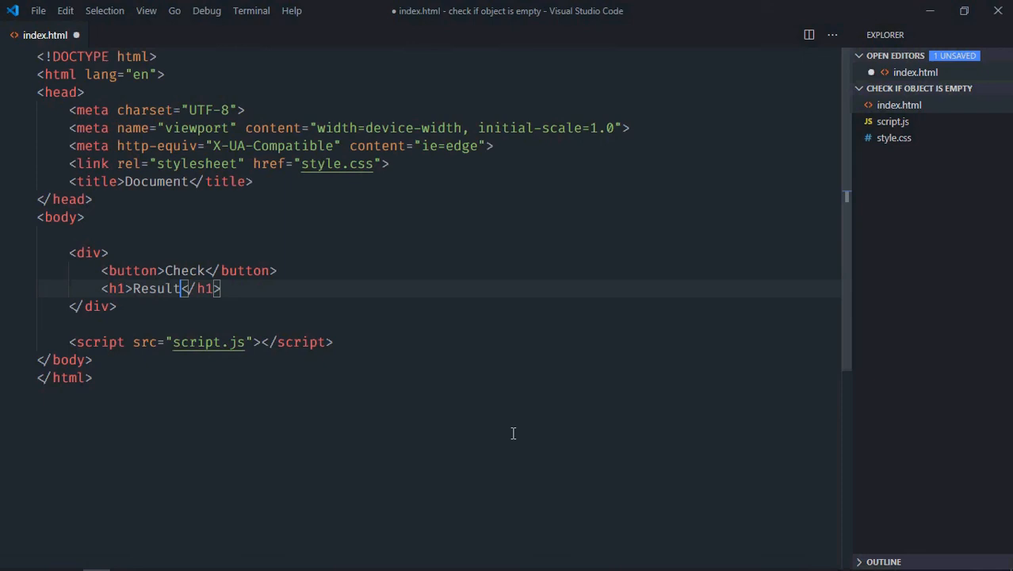
pyautogui.press('ctrl+s')
pyautogui.write('bd')
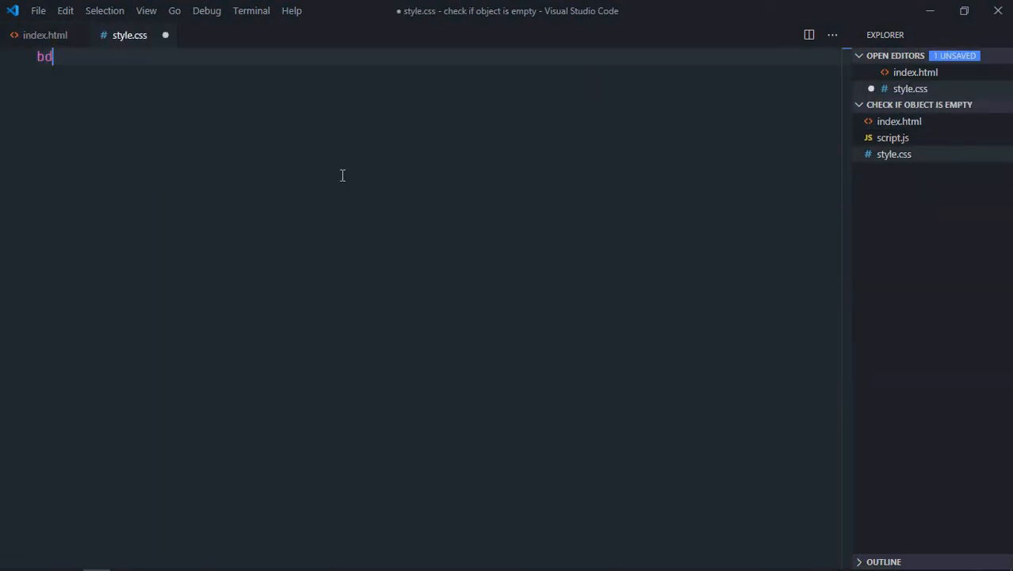
# Step: Center the body text and give the div display: inline-block
pyautogui.write('ody')
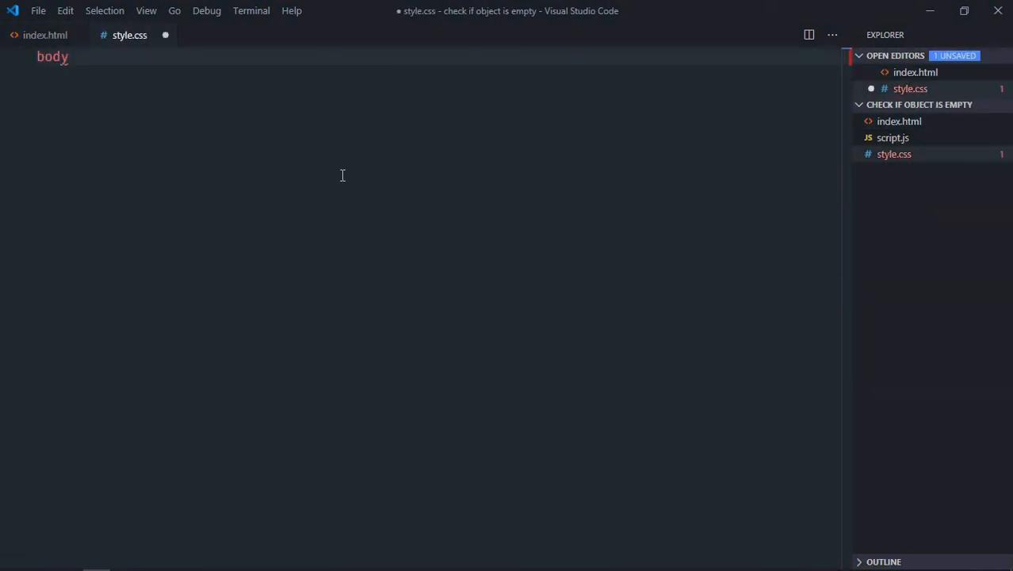
pyautogui.write('text-align: center;')
pyautogui.write('div {')
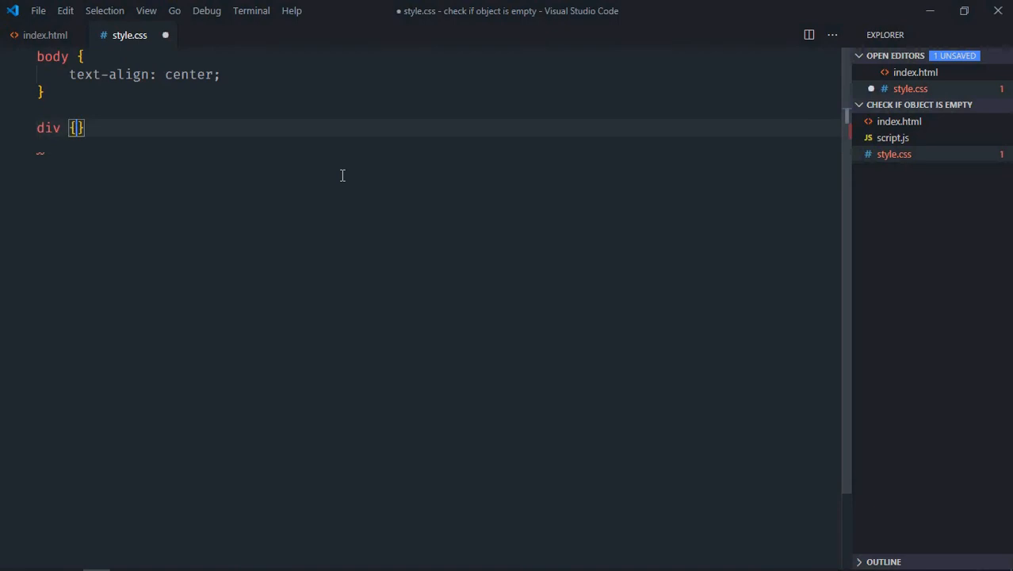
pyautogui.write('display: i;')
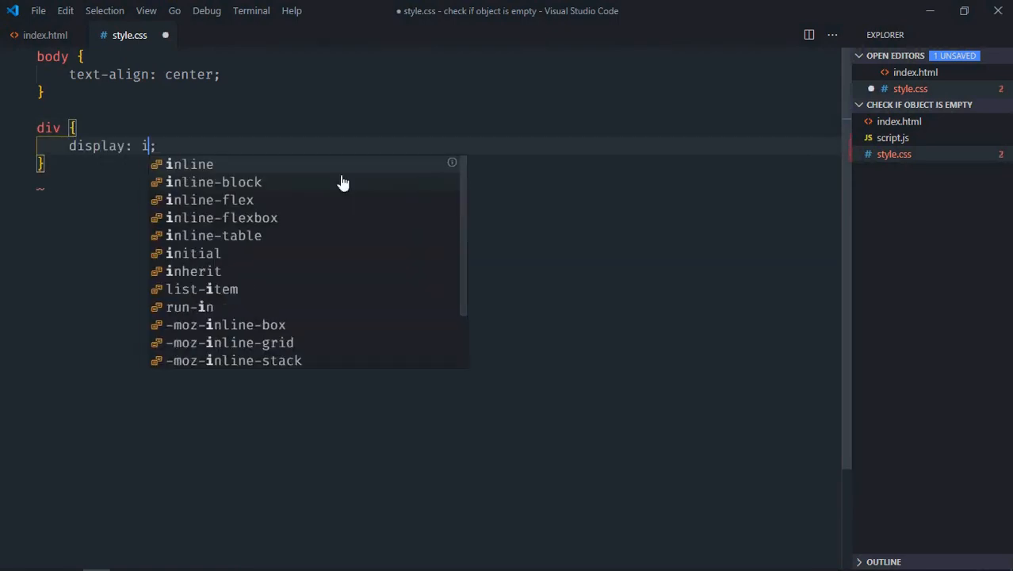
pyautogui.click(212, 182)
pyautogui.write('button{')
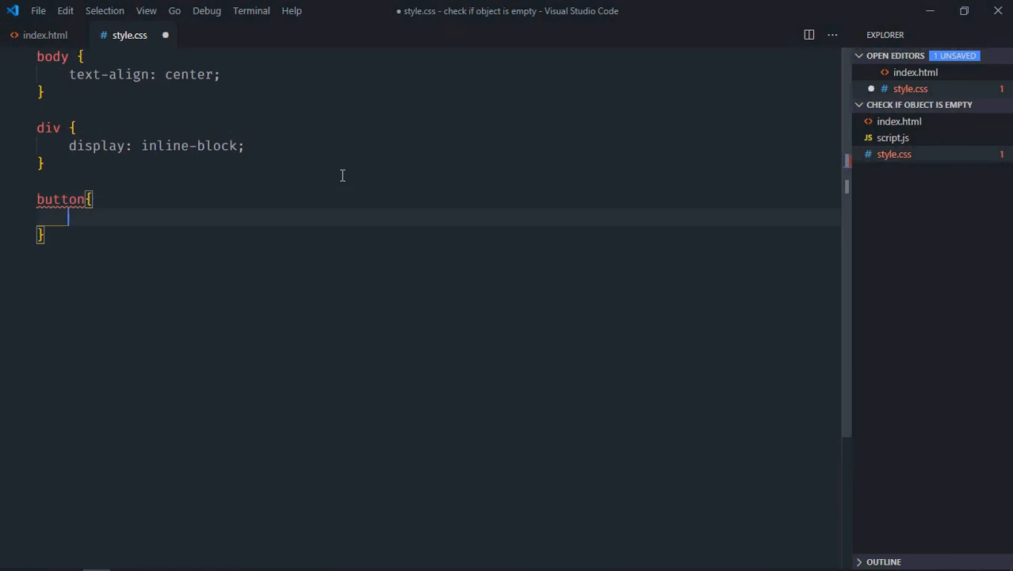
# Step: Make the button inline-block with 10px 20px padding
pyautogui.write('display: inline-block;')
pyautogui.write('padding: 10;')
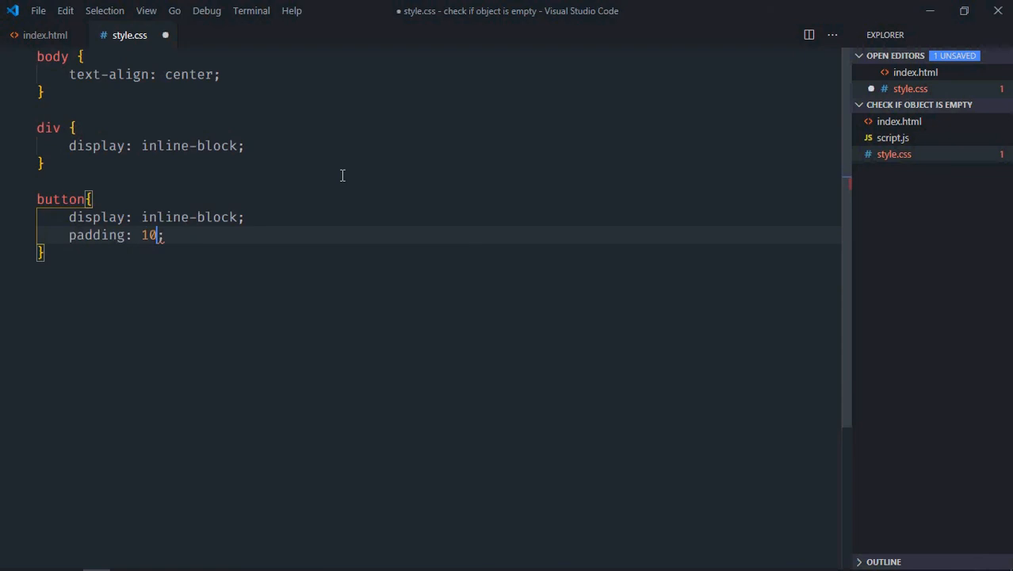
pyautogui.write('px 20')
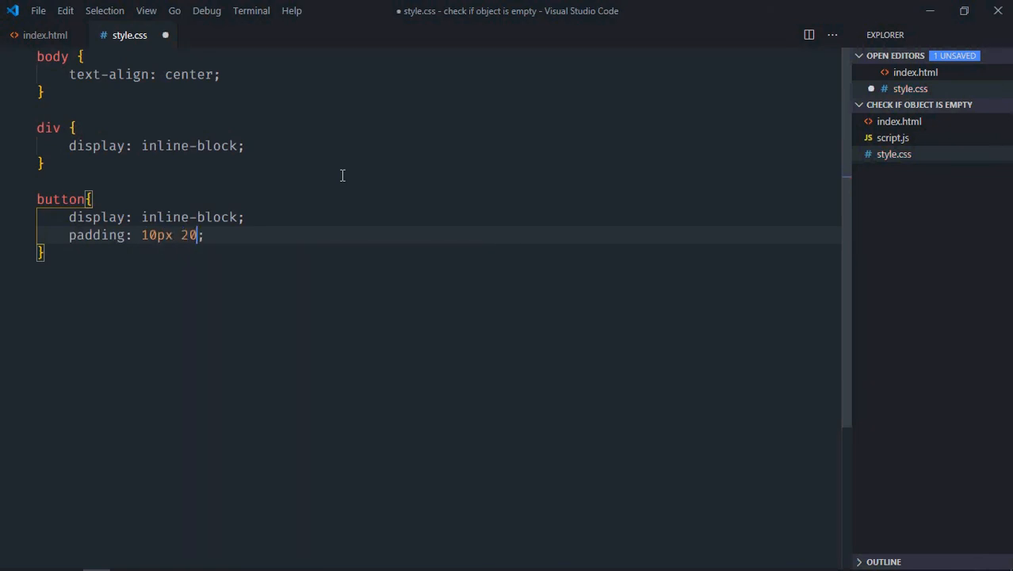
pyautogui.write('px;')
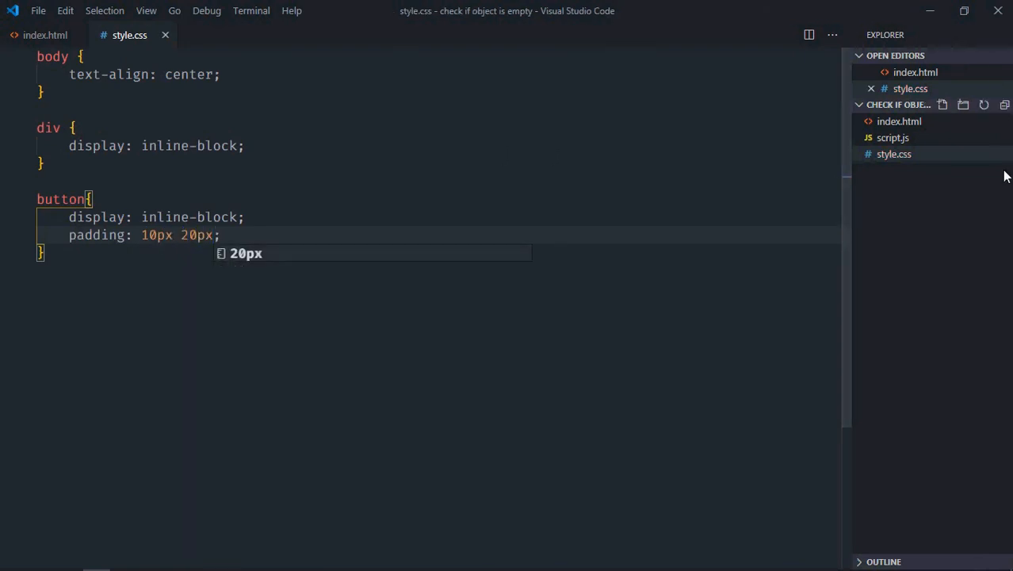
pyautogui.click(335, 236)
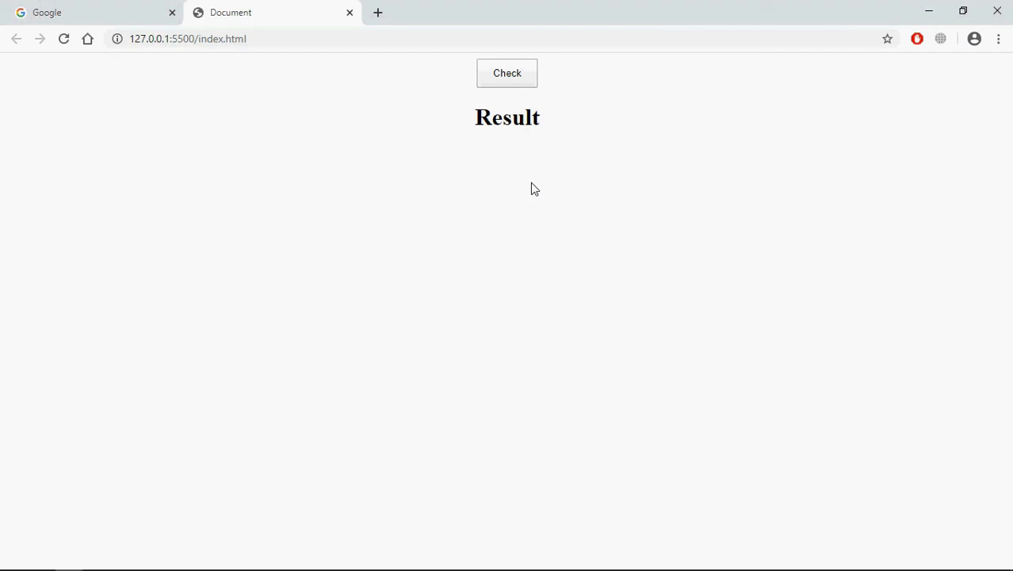
pyautogui.moveTo(555, 108)
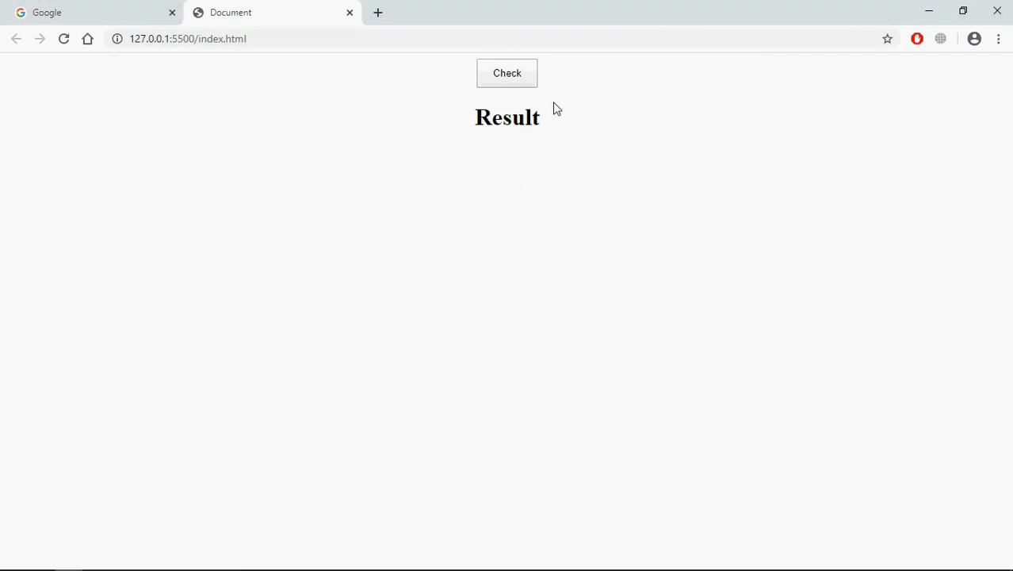
pyautogui.moveTo(511, 234)
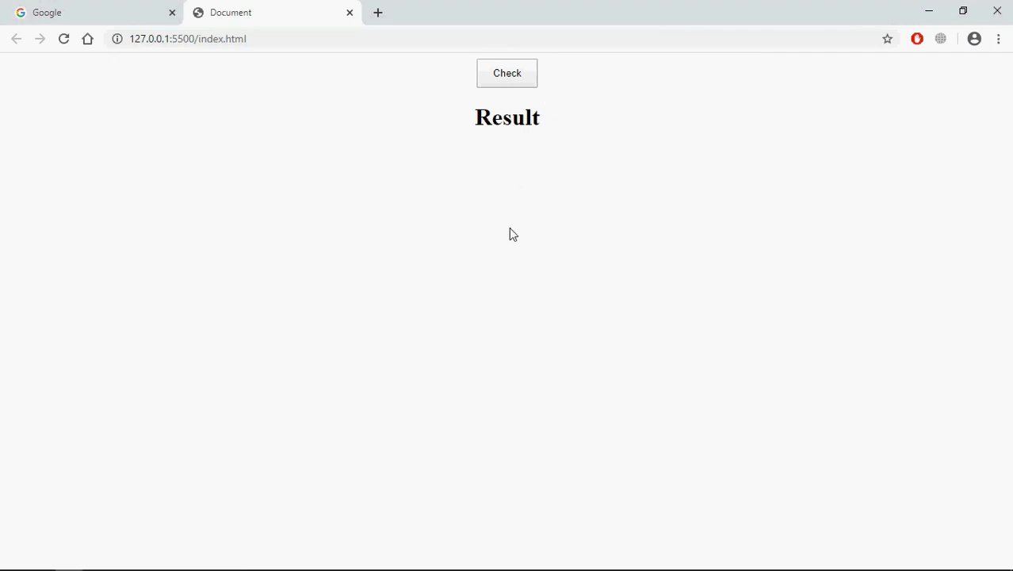
pyautogui.moveTo(510, 136)
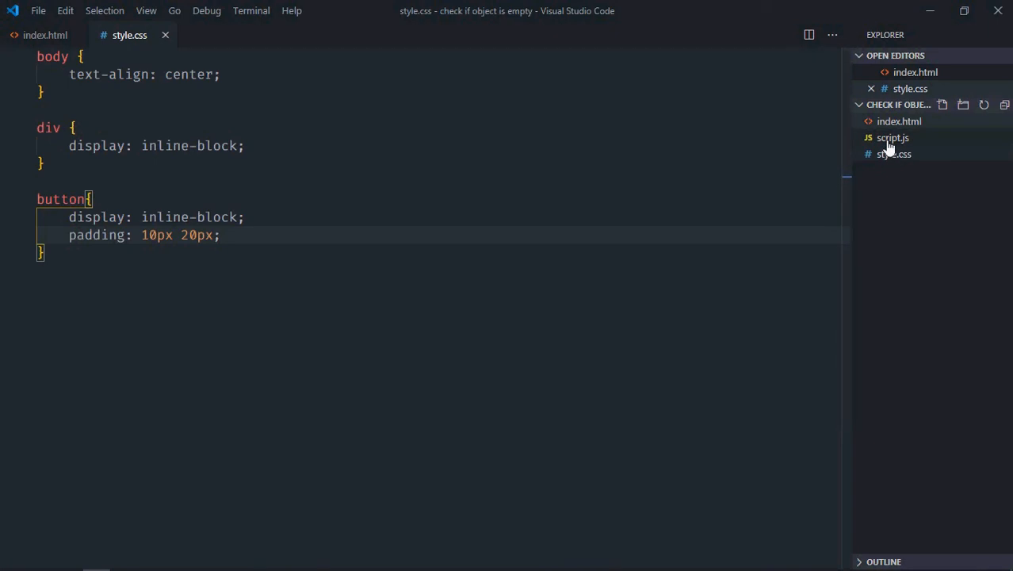
# Step: In script.js, store the button in btnCheck using document.querySelector('button')
pyautogui.click(893, 137)
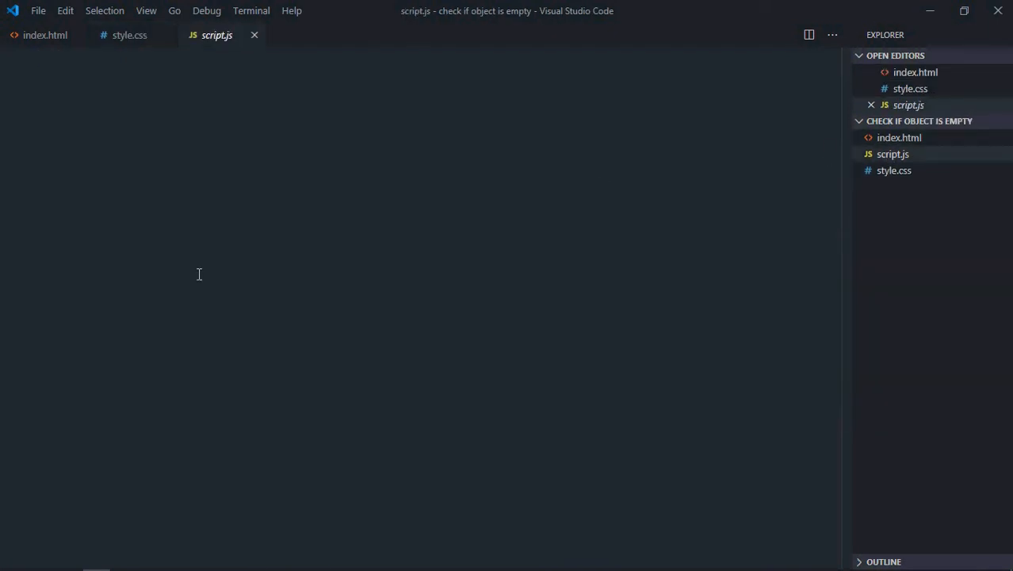
pyautogui.write('let btn')
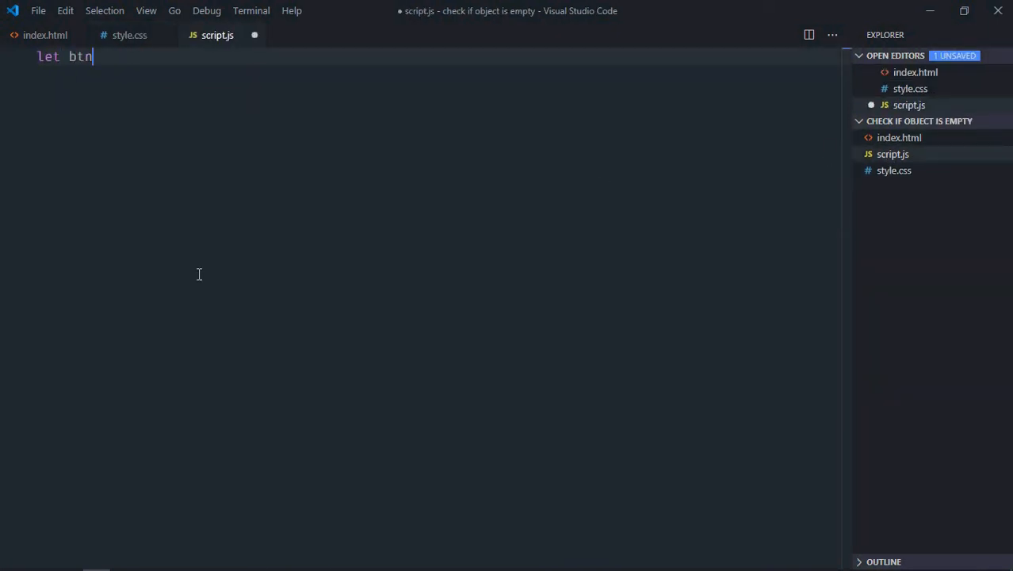
pyautogui.write('Check')
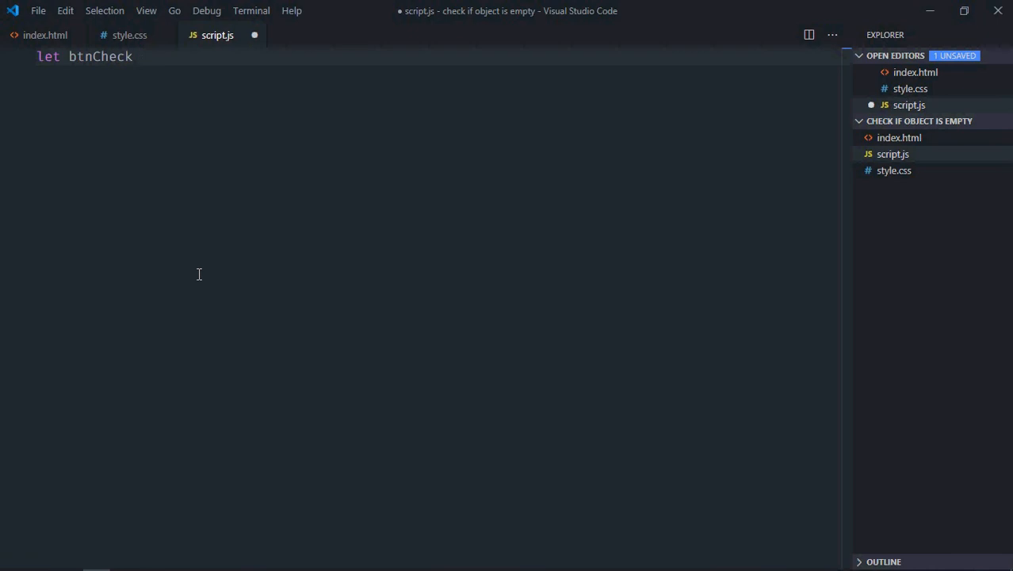
pyautogui.write('= document.querySelector(')
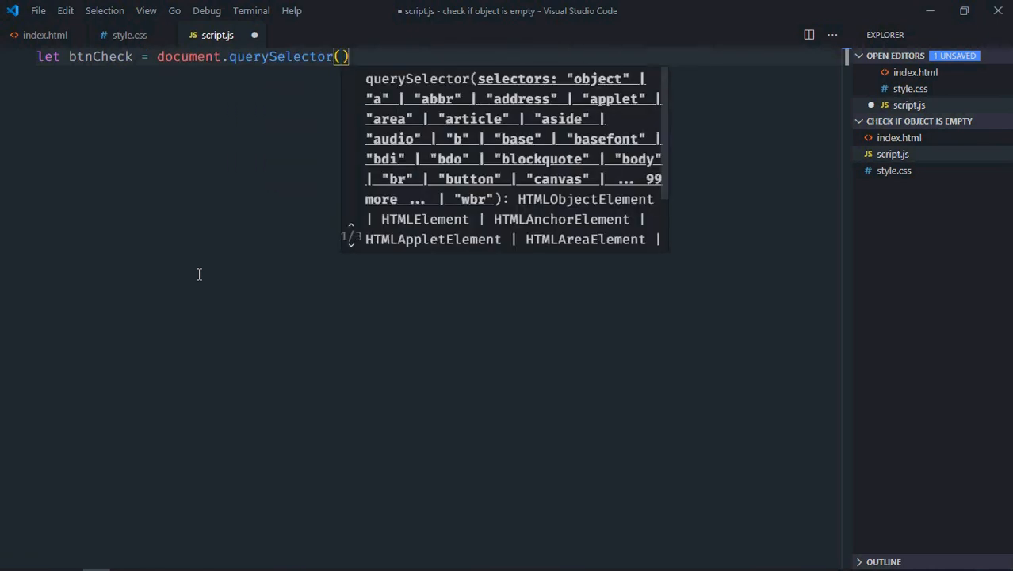
pyautogui.write("'button'")
pyautogui.write('let')
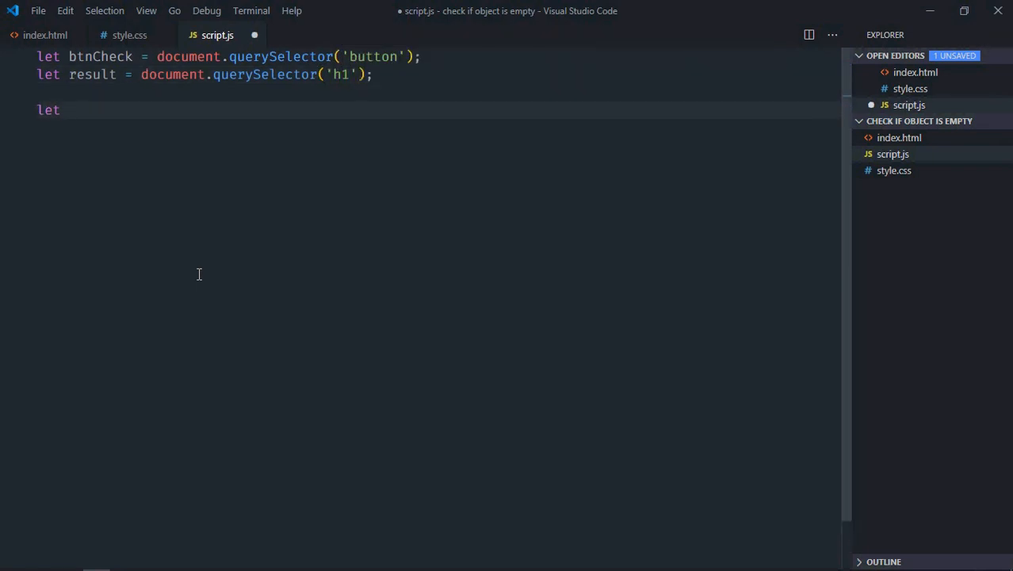
# Step: Define let user = {name: 'Peter'} and begin a btnCheck statement
pyautogui.write('user = {}')
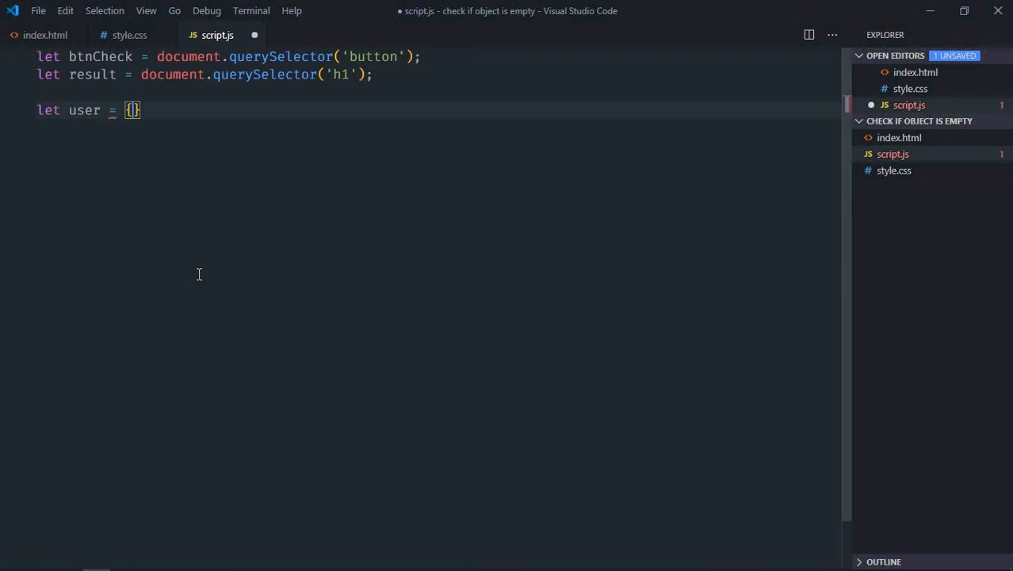
pyautogui.write('name:')
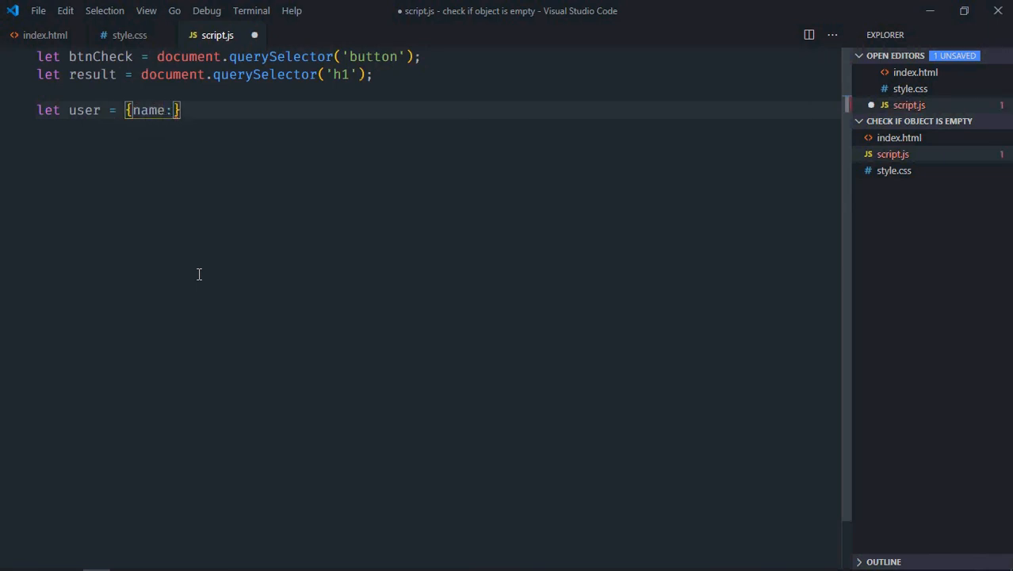
pyautogui.write("'Peter'")
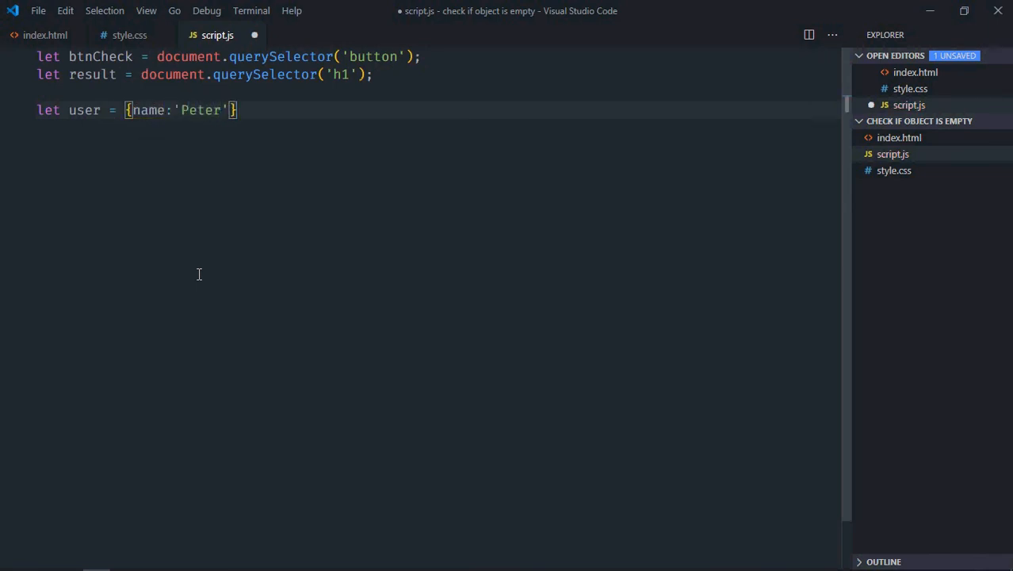
pyautogui.write('btnCheck.addEventListener(')
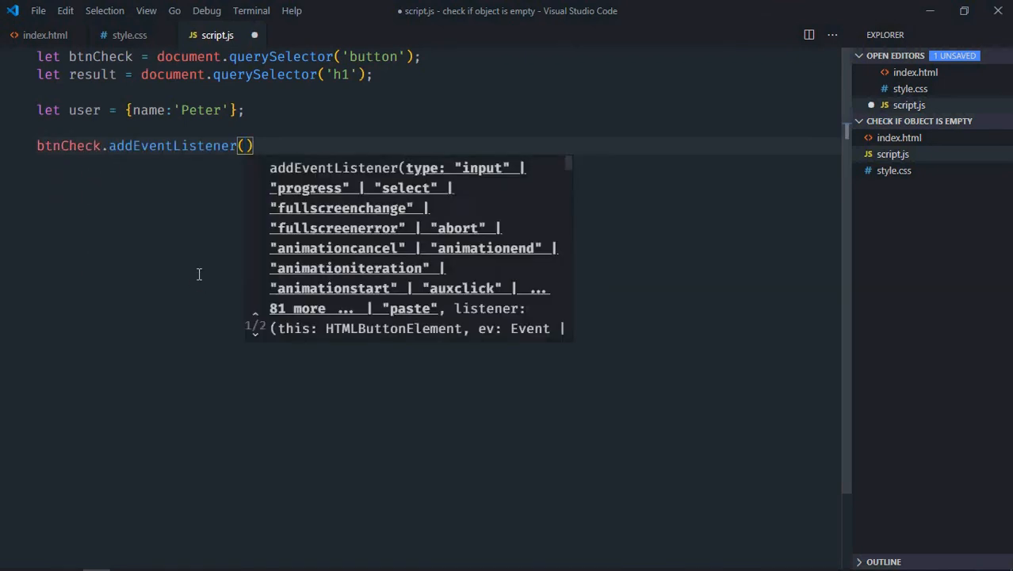
# Step: Add a 'click' arrow-function listener on btnCheck that assigns result.innerText
pyautogui.write("'click'")
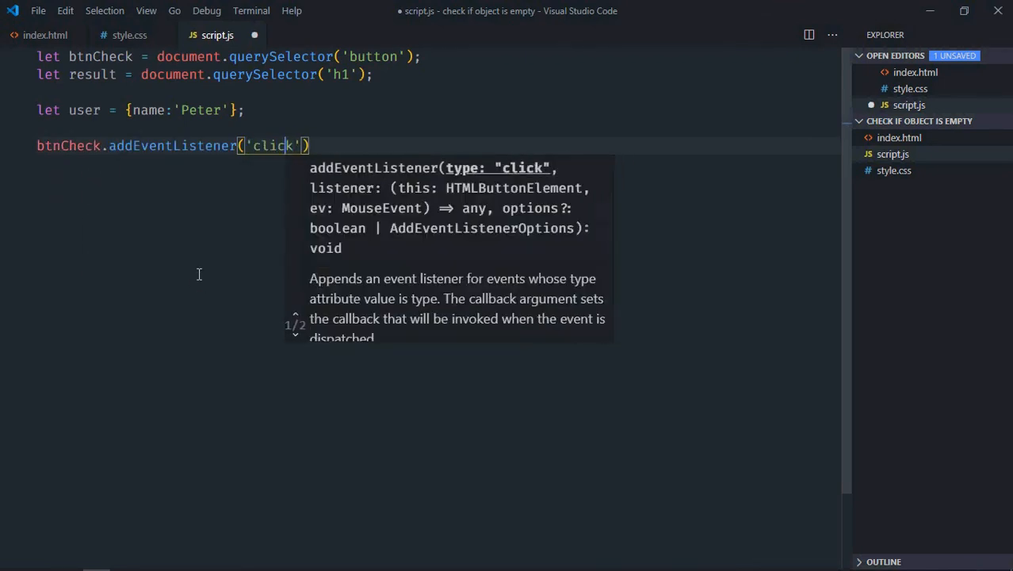
pyautogui.write(',')
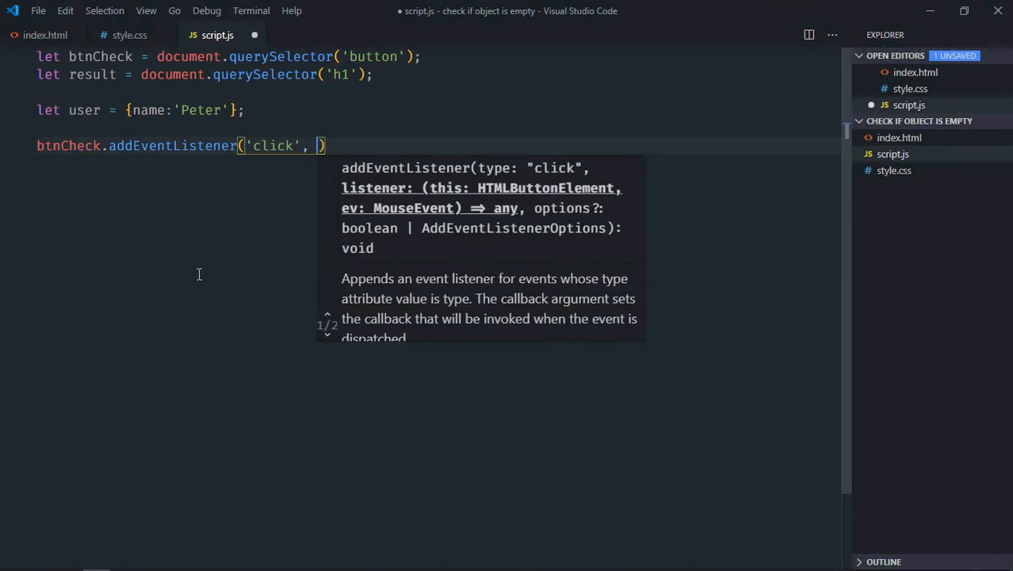
pyautogui.write('() => {')
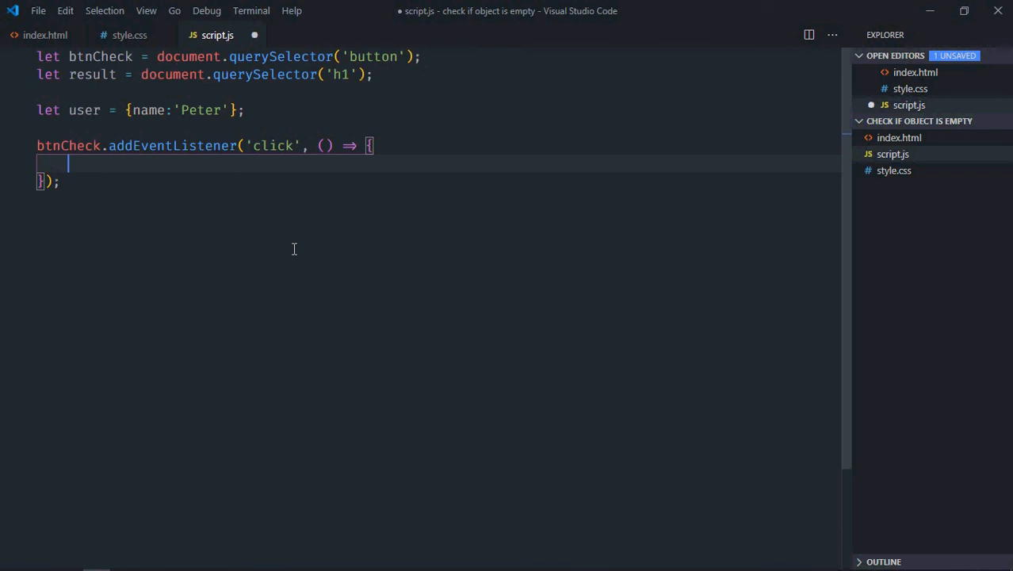
pyautogui.write('r')
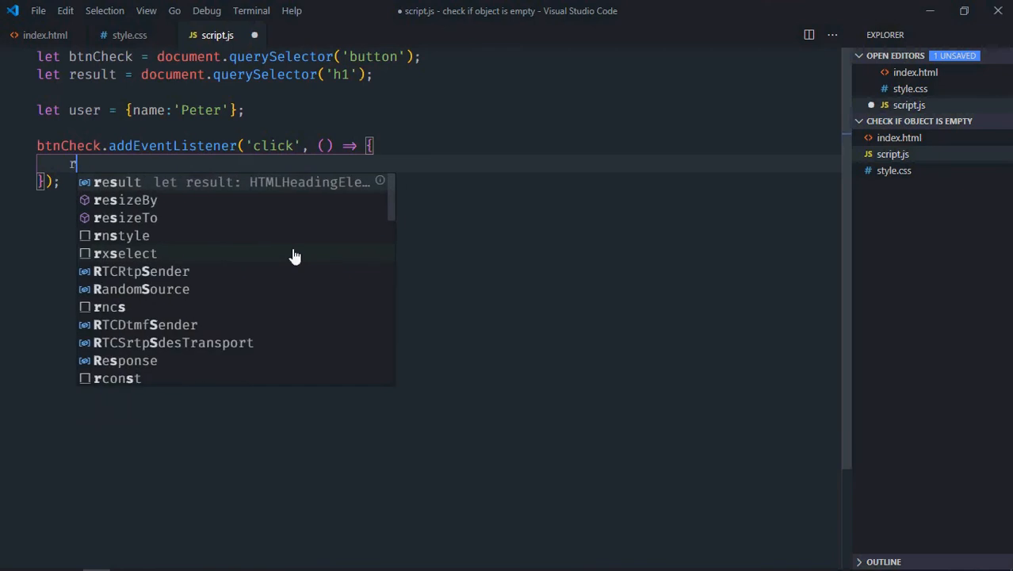
pyautogui.write('esult.innerText =')
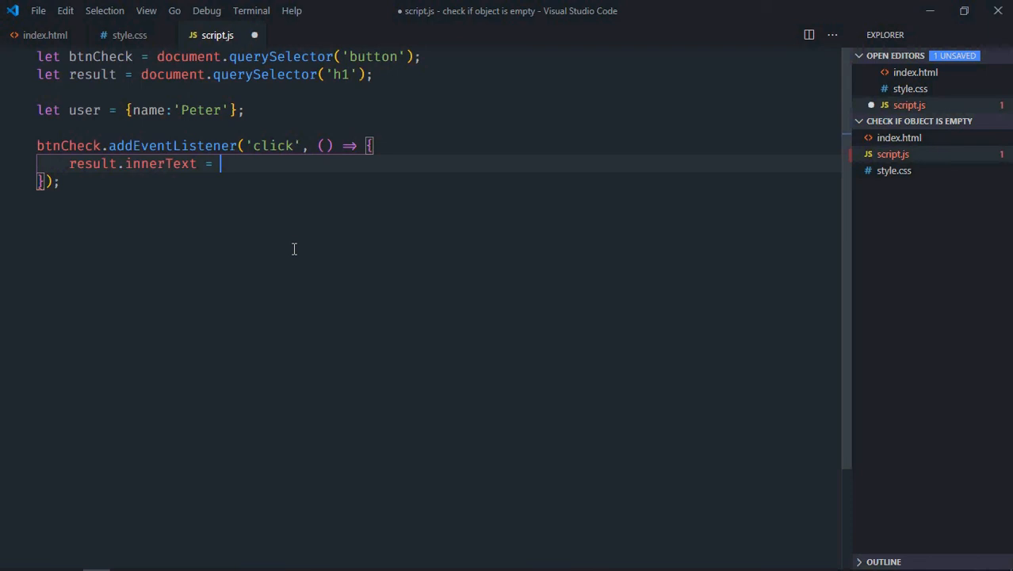
# Step: Set the text to Object.keys(user).length == 0 ? 'True' : 'False'
pyautogui.write('Object.key')
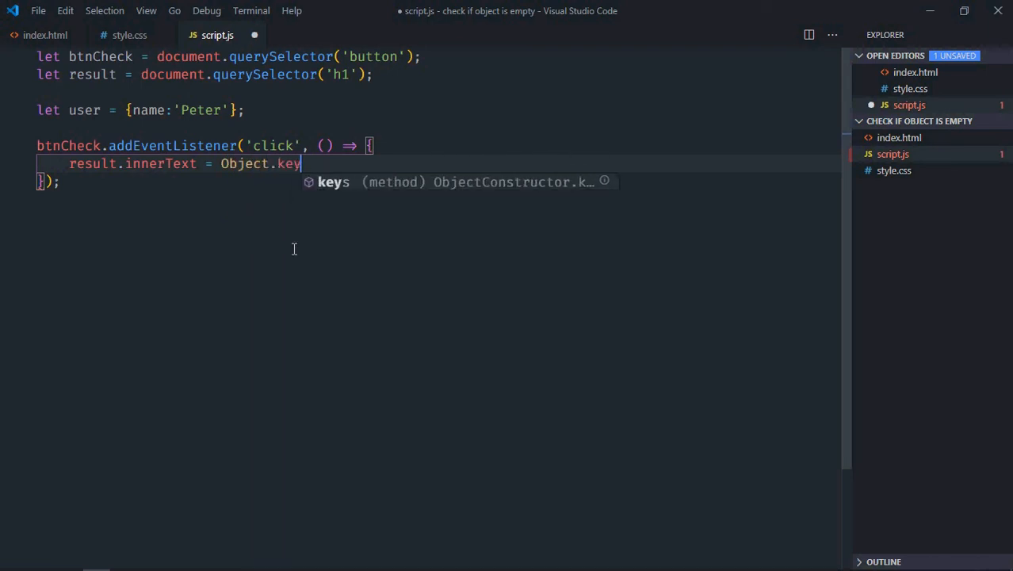
pyautogui.write('s(user')
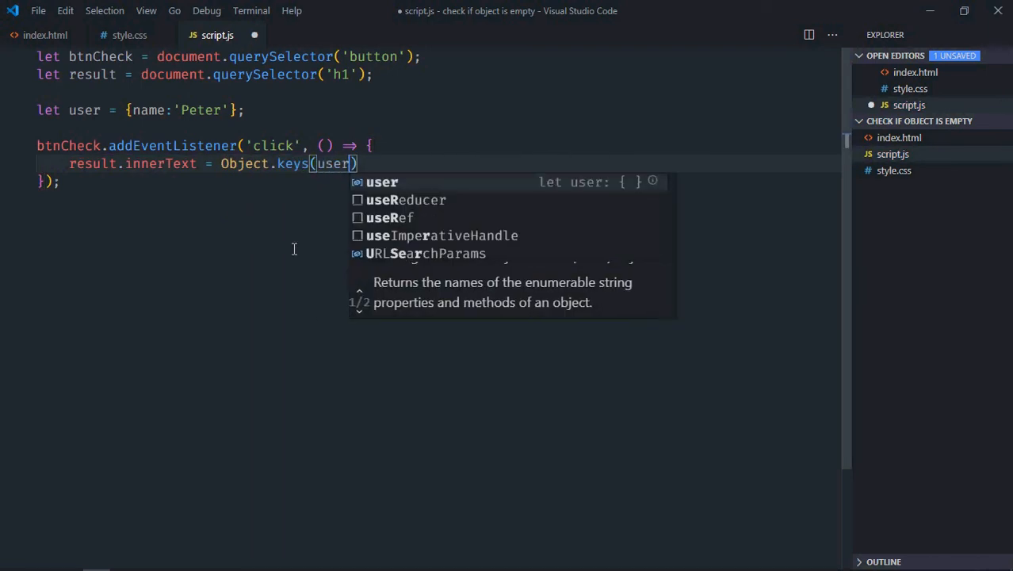
pyautogui.write('.length =')
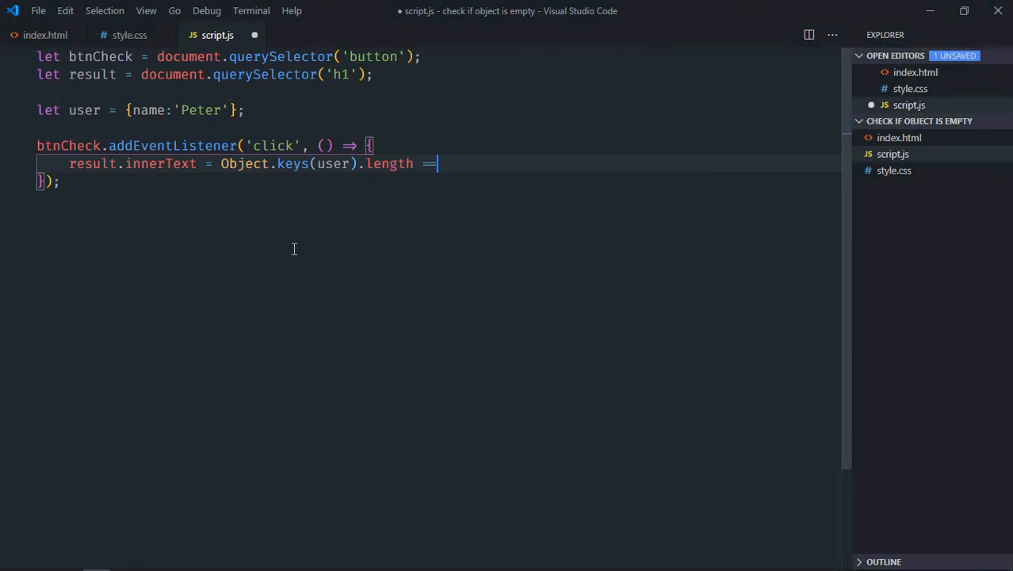
pyautogui.write("= 0 ? 't")
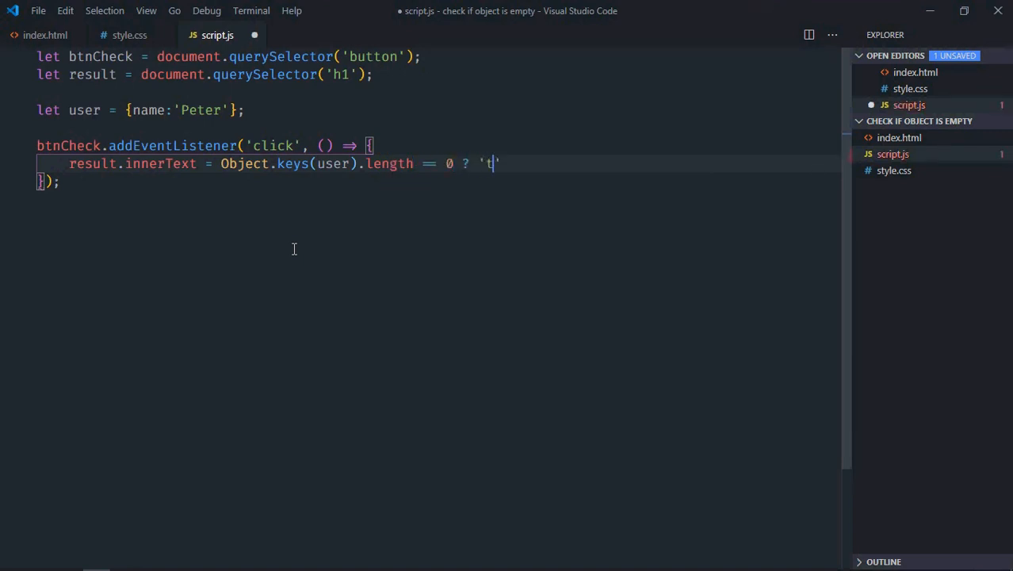
pyautogui.press('Backspace')
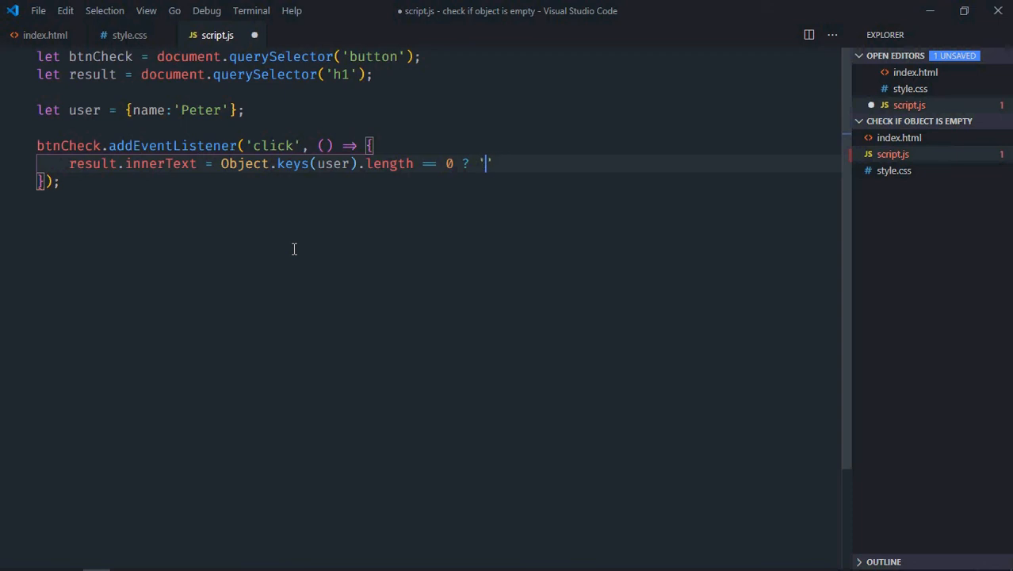
pyautogui.write("True' :")
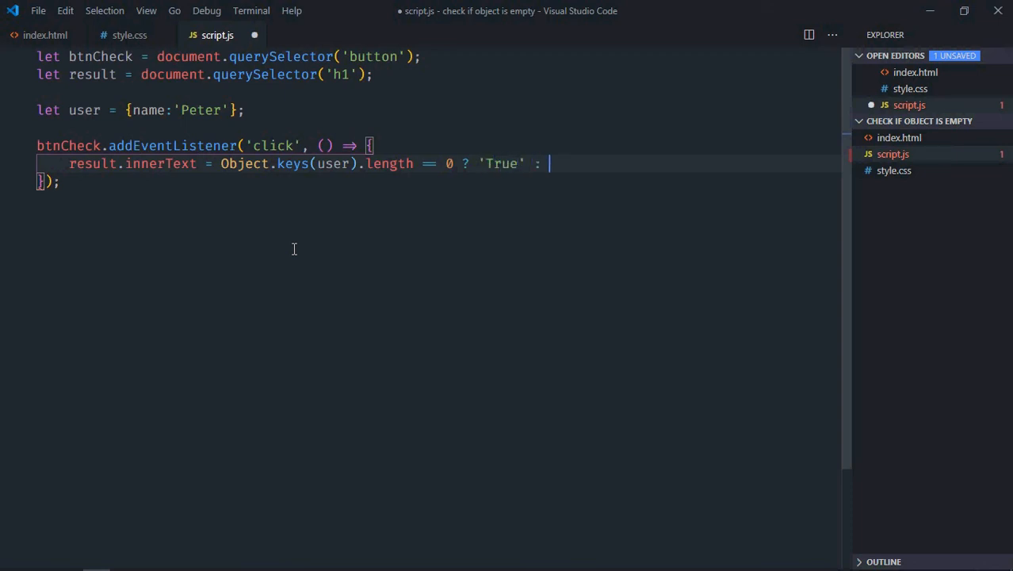
pyautogui.write("'False'")
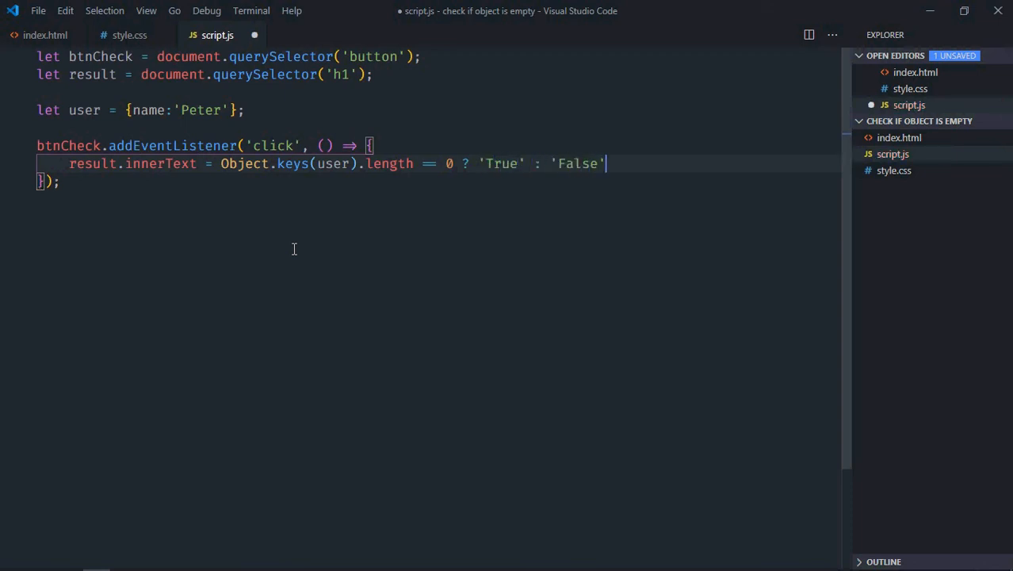
pyautogui.write(';')
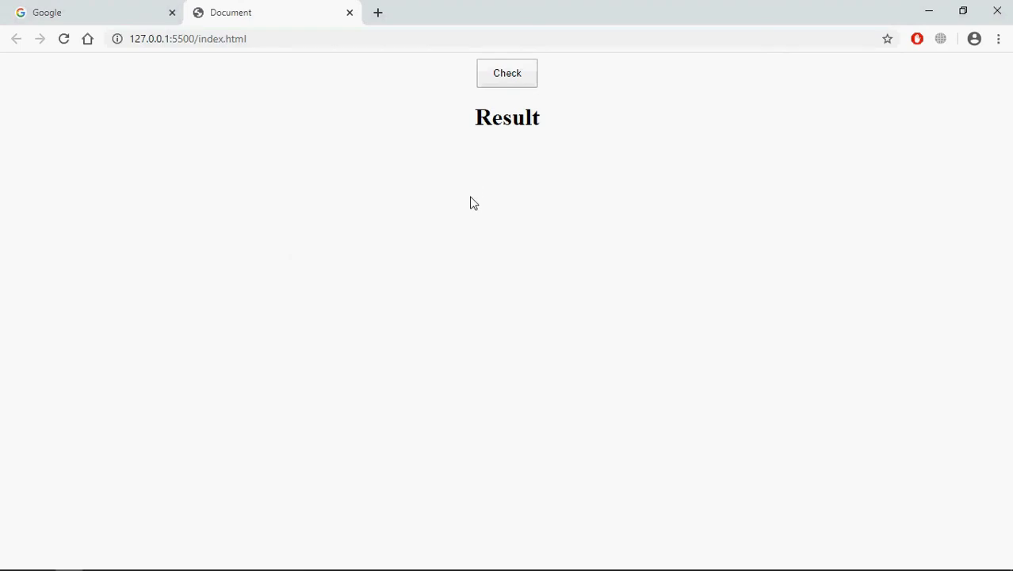
# Step: Click Check in Chrome to test the named user object
pyautogui.click(507, 73)
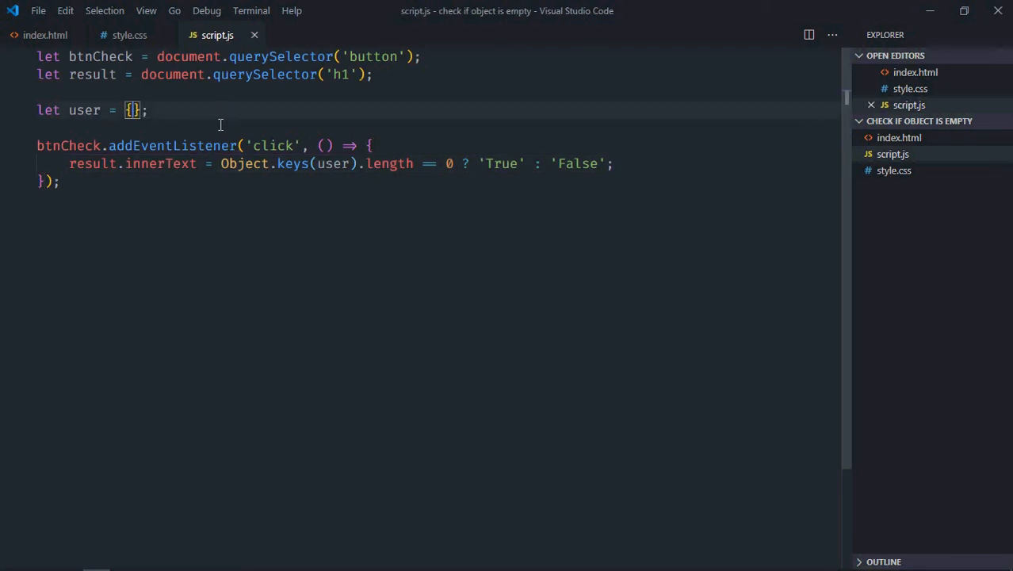
# Step: Click Check again to confirm the emptied user object shows True
pyautogui.click(507, 73)
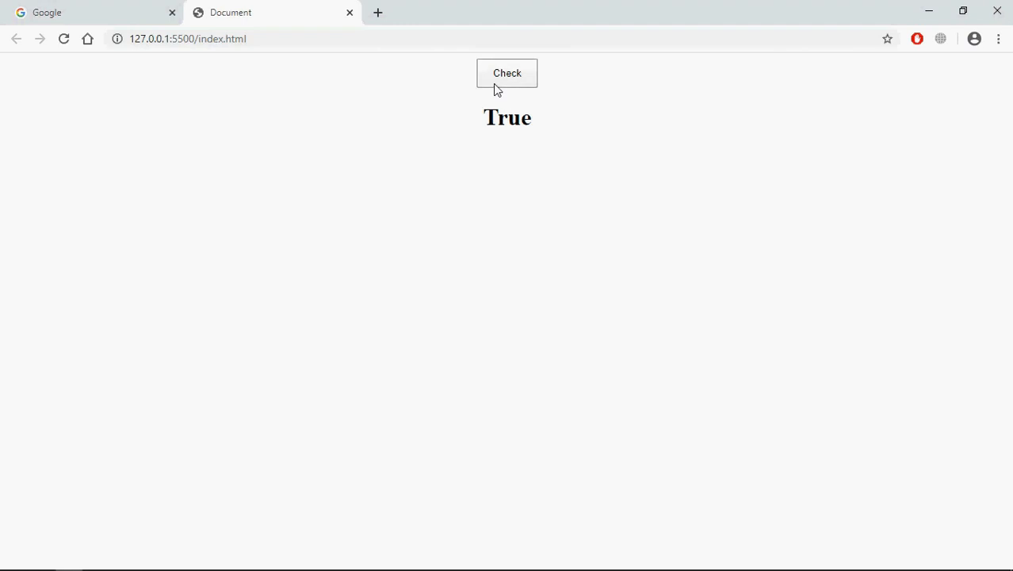
pyautogui.moveTo(400, 189)
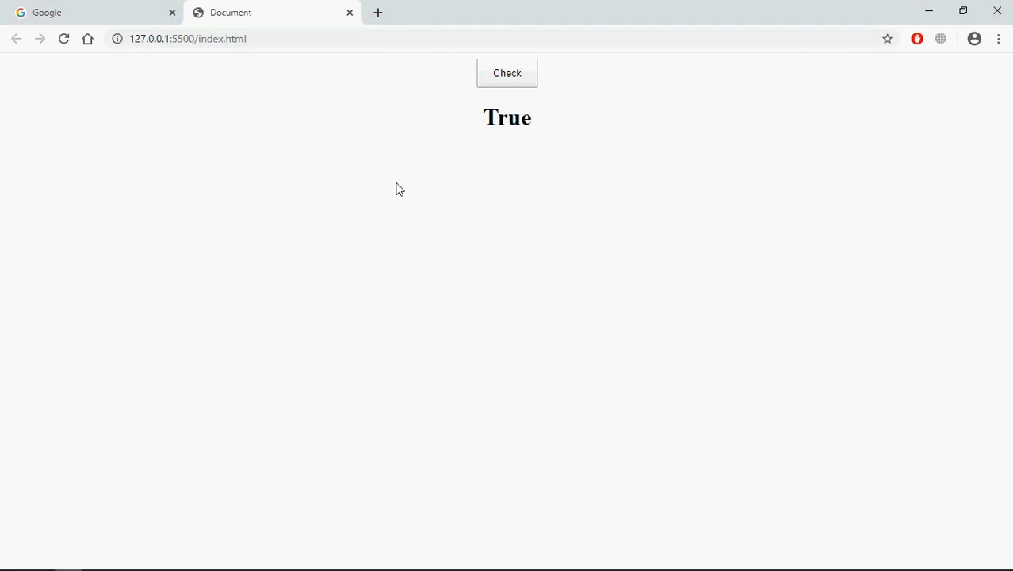